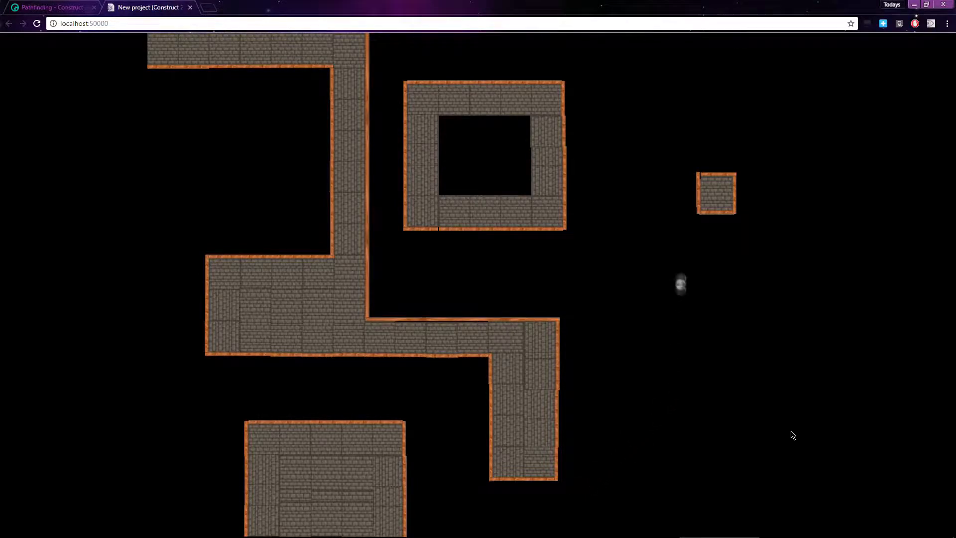
# Step: Switch from the pathfinding maze preview to the dark forest scene preview with the well and cabin
pyautogui.click(49, 7)
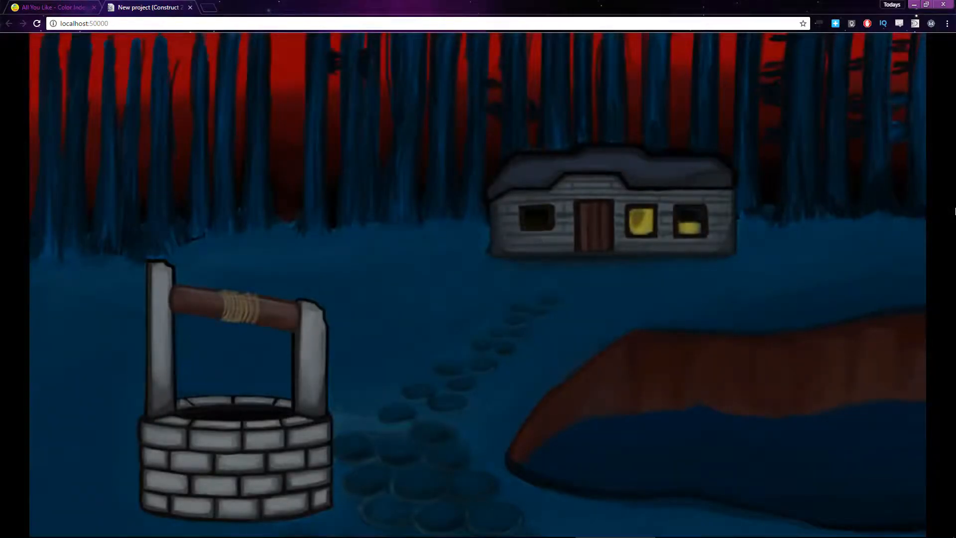